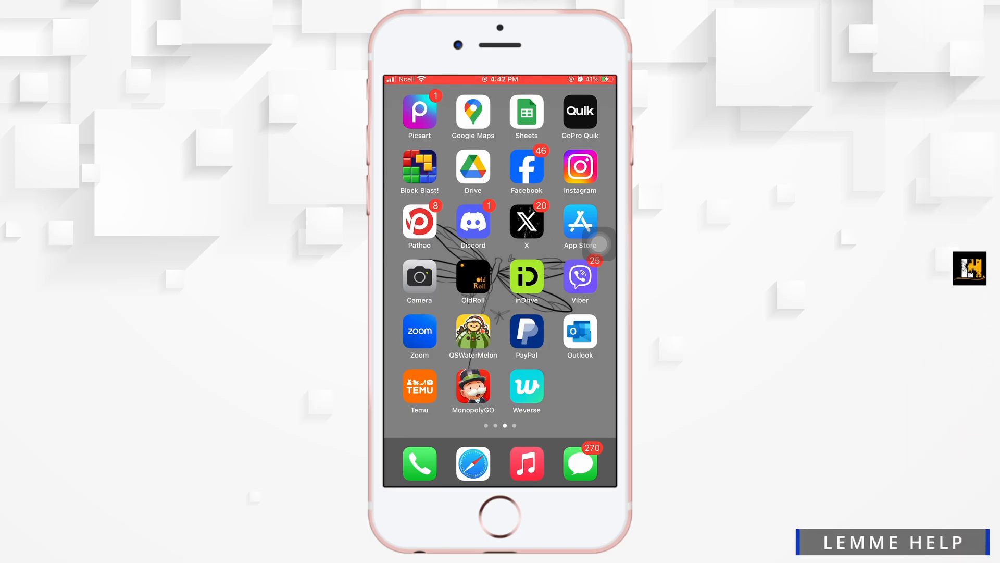
# - Search Google for 'bendigo bank mobile banking login' and open the banking.bendigobank.com.au result
pyautogui.click(472, 463)
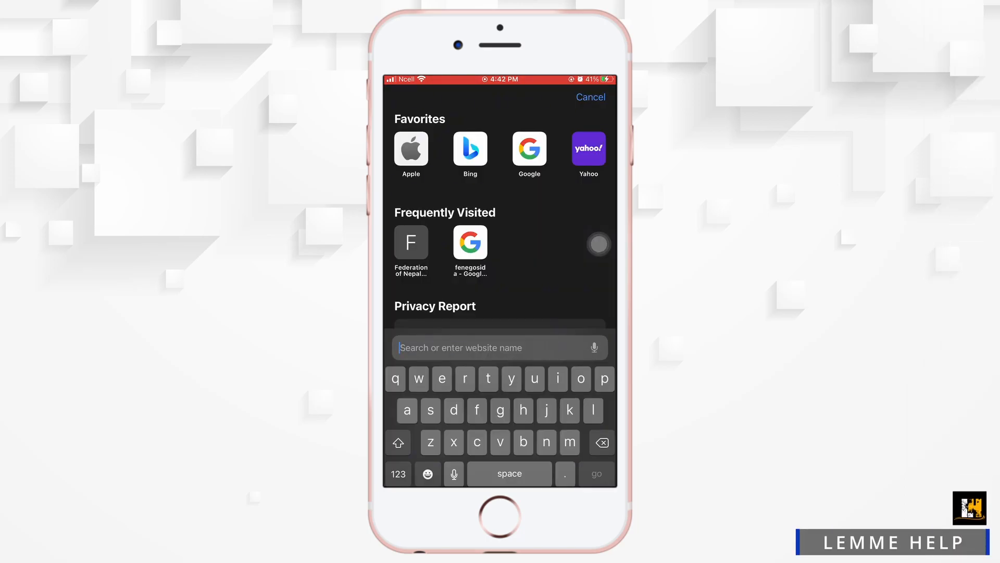
pyautogui.write('bestreferraldriver.com')
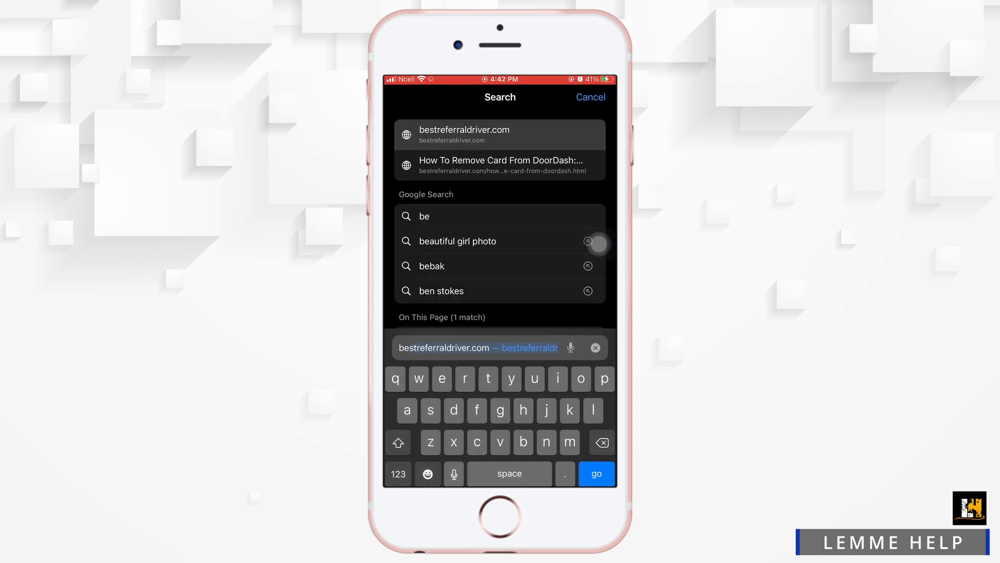
pyautogui.write('bendigo bank mobile banking lo')
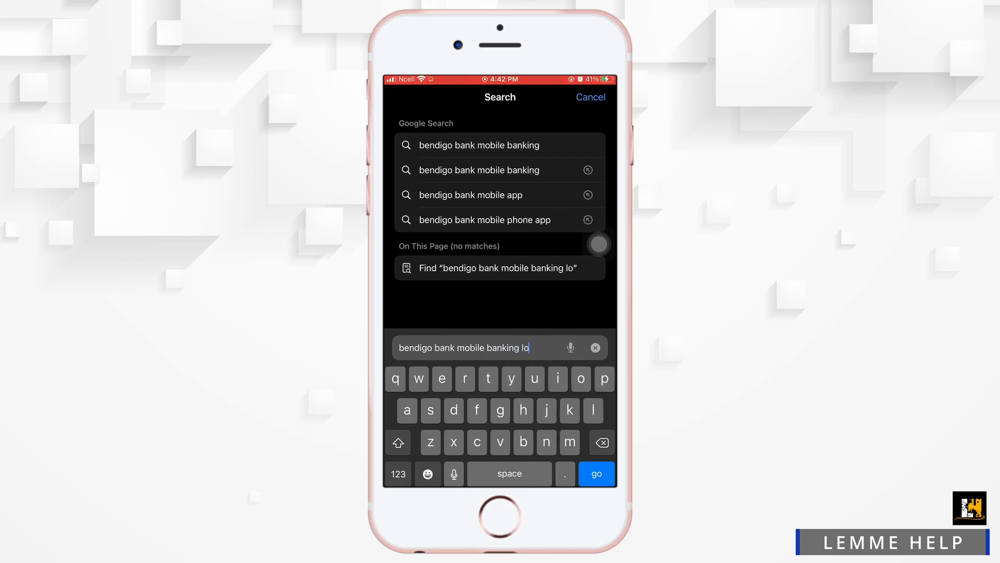
pyautogui.click(595, 474)
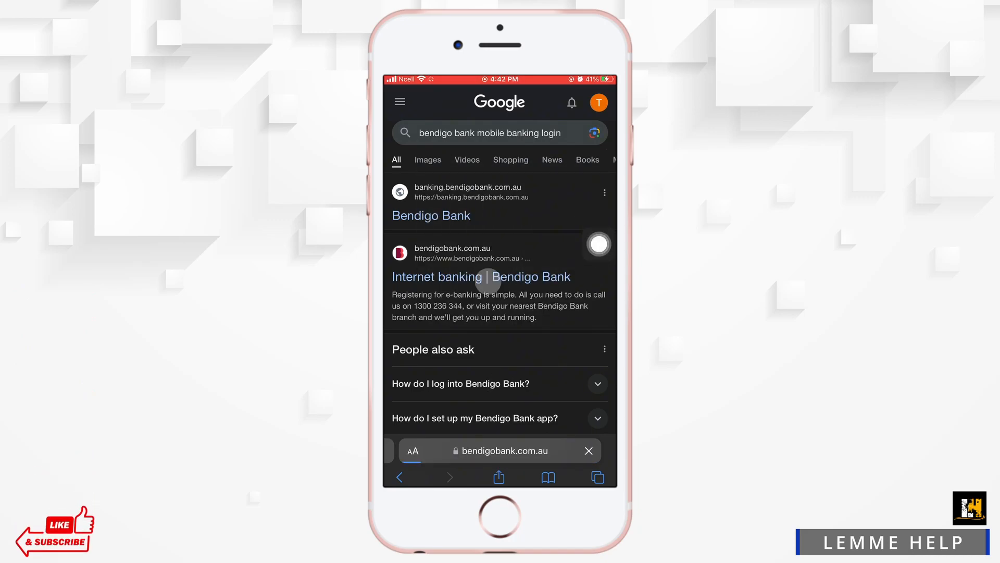
pyautogui.click(480, 277)
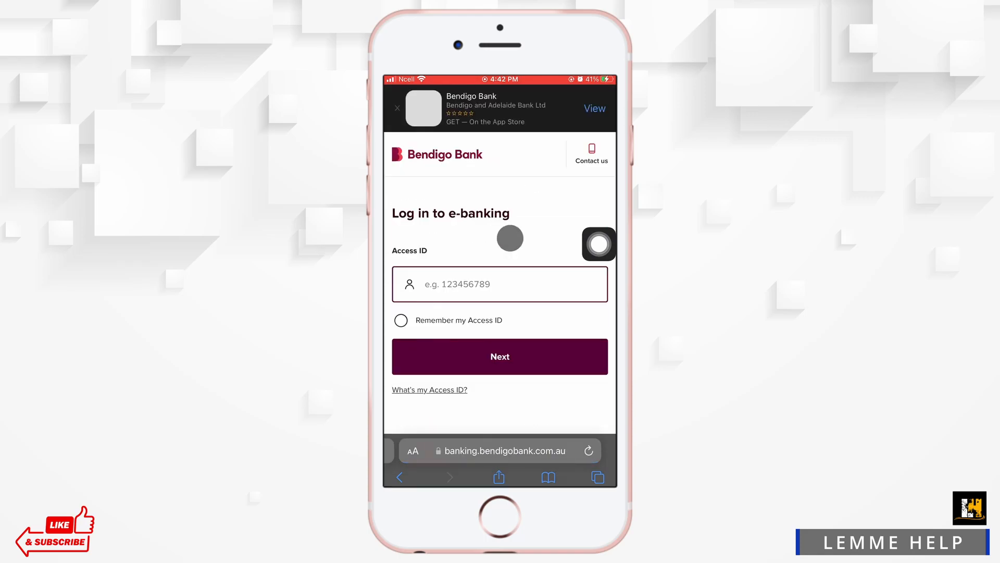
# - Focus the Access ID field and tick 'Remember my Access ID'
pyautogui.click(499, 283)
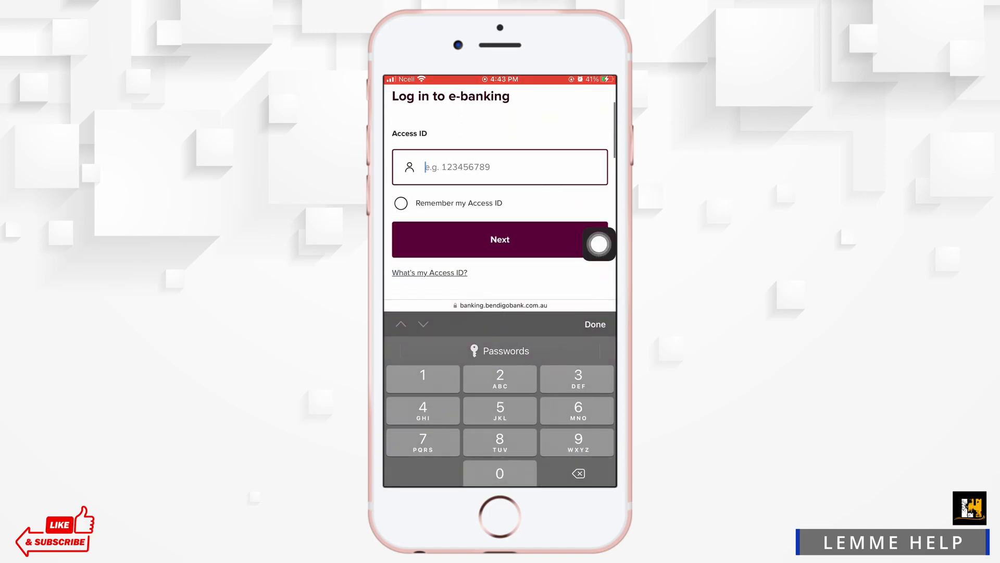
pyautogui.click(401, 203)
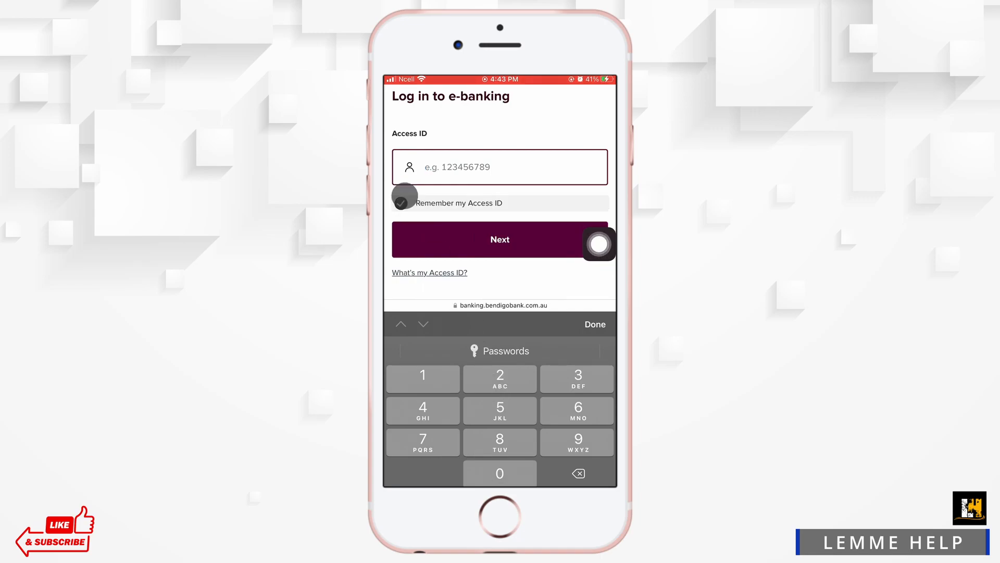